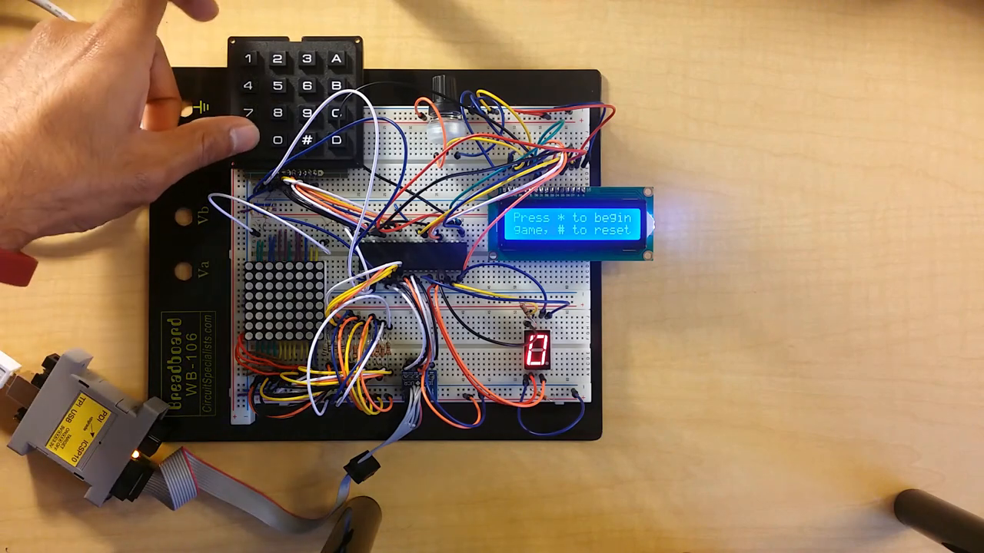
left_click(252, 140)
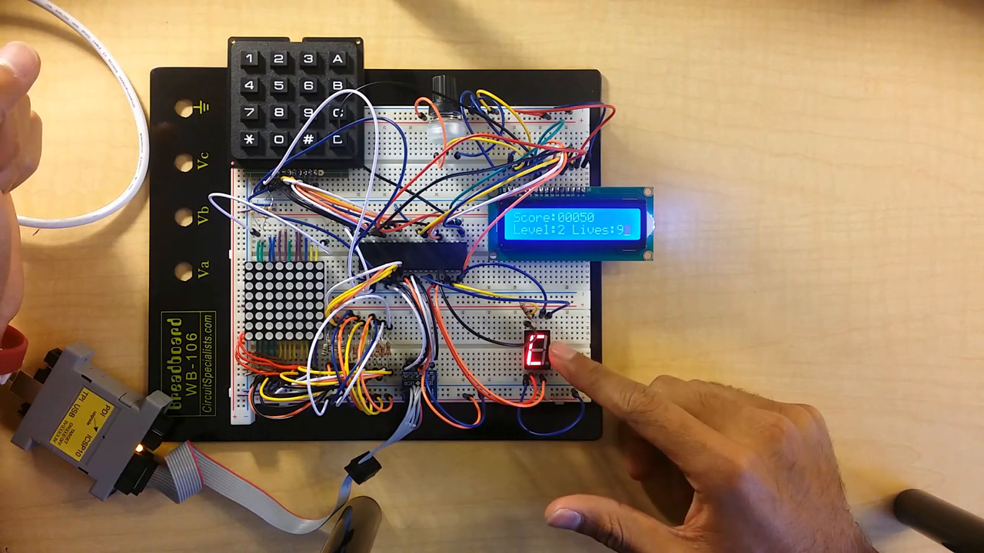
left_click(251, 60)
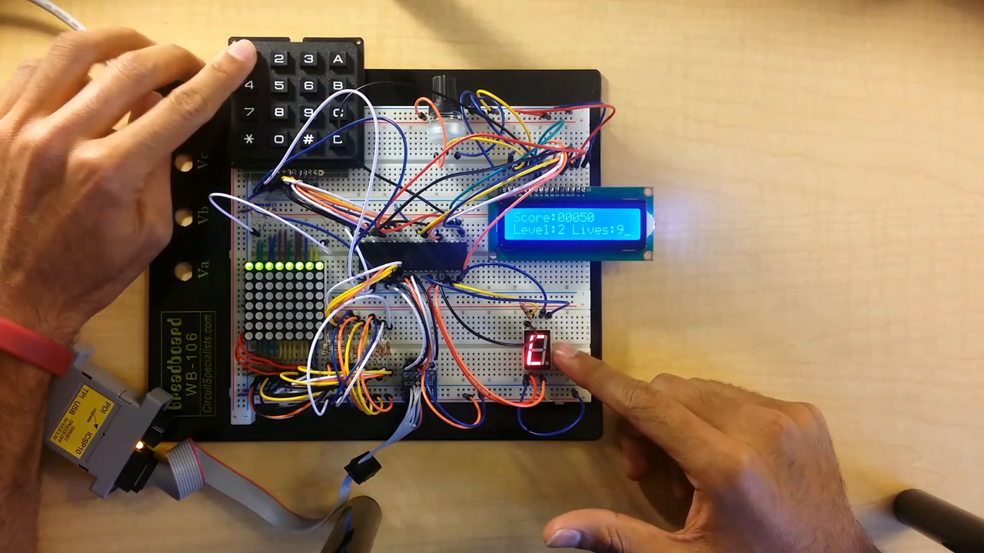
left_click(291, 87)
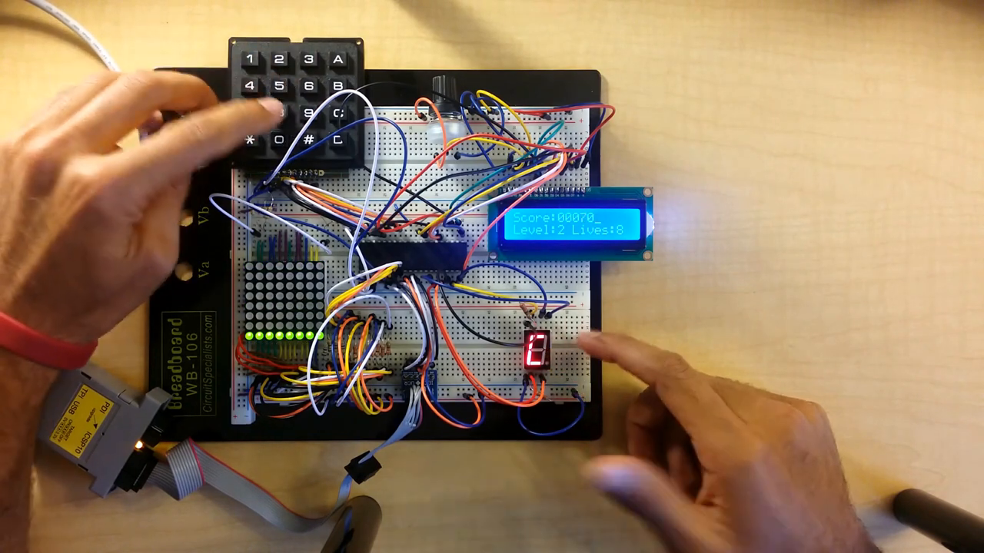
left_click(277, 111)
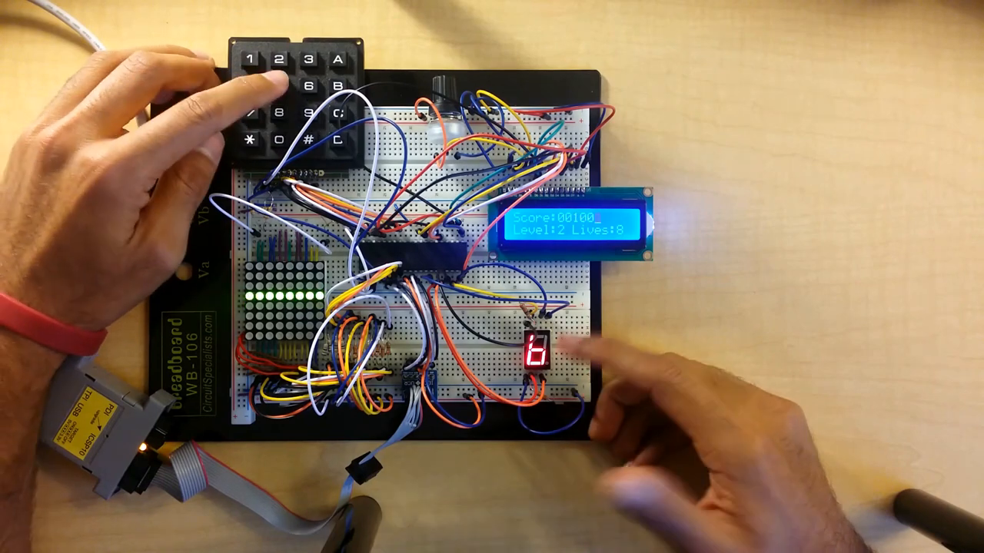
left_click(274, 58)
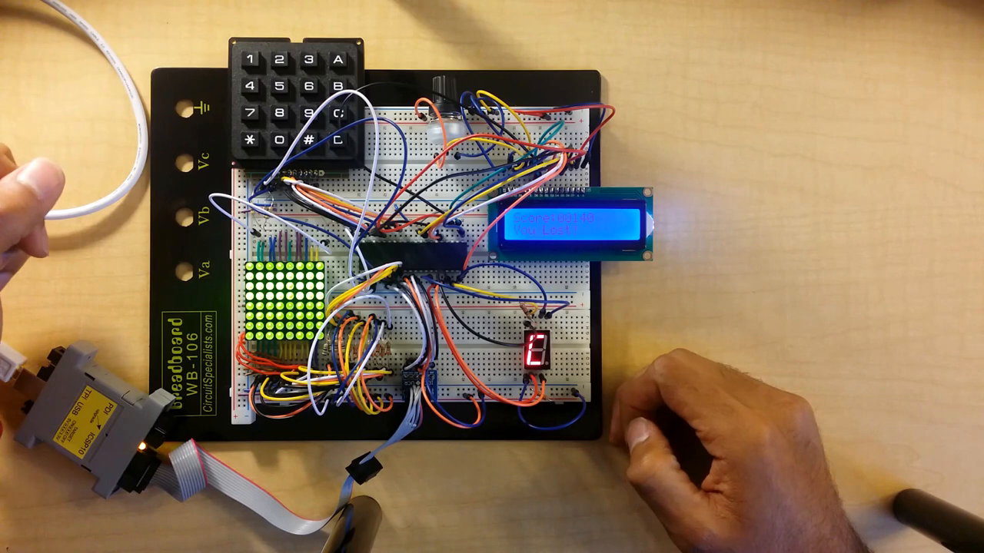
left_click(295, 141)
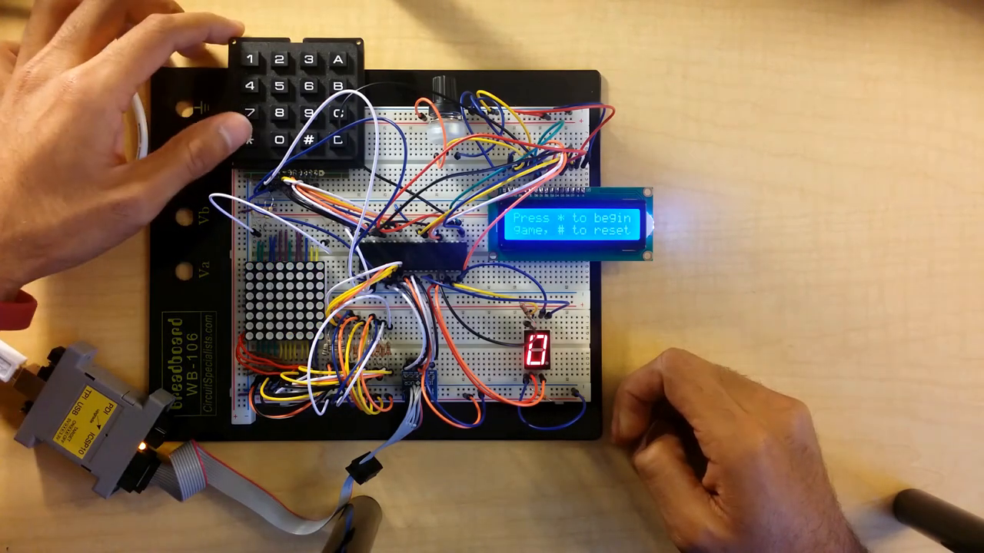
left_click(253, 141)
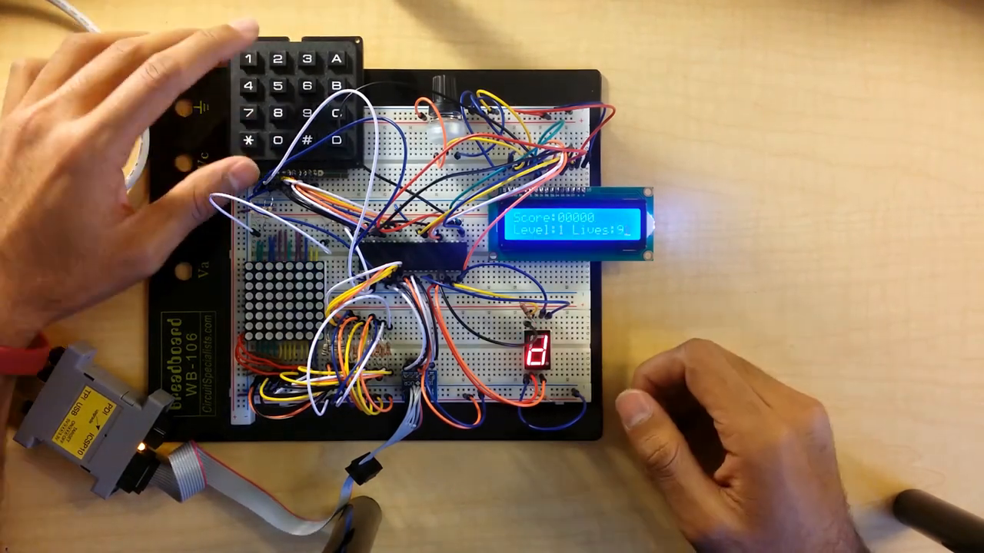
left_click(277, 60)
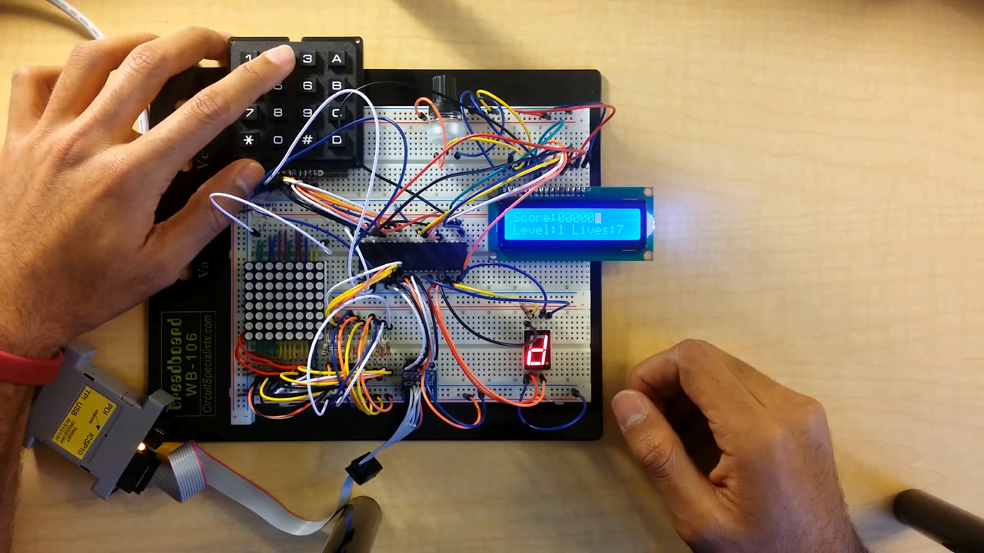